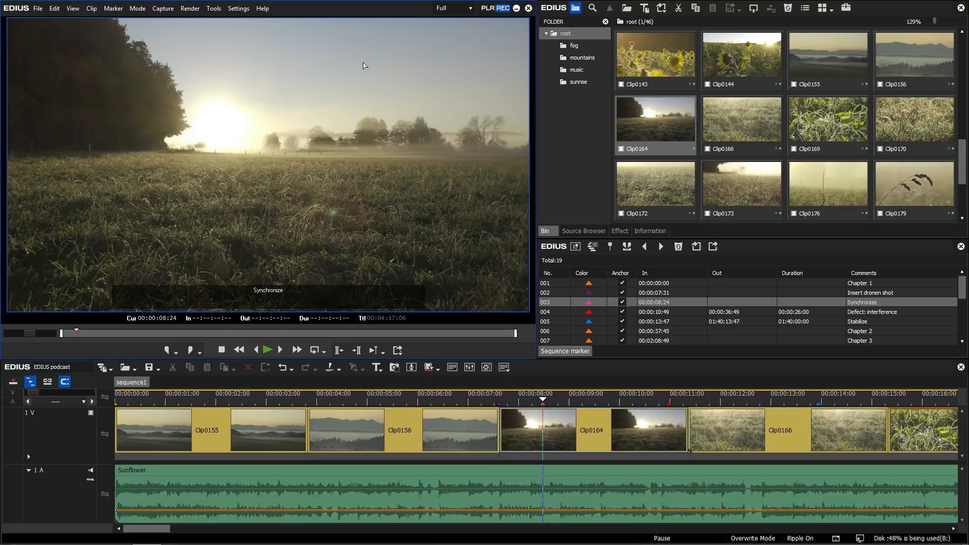
mouse_move(119, 17)
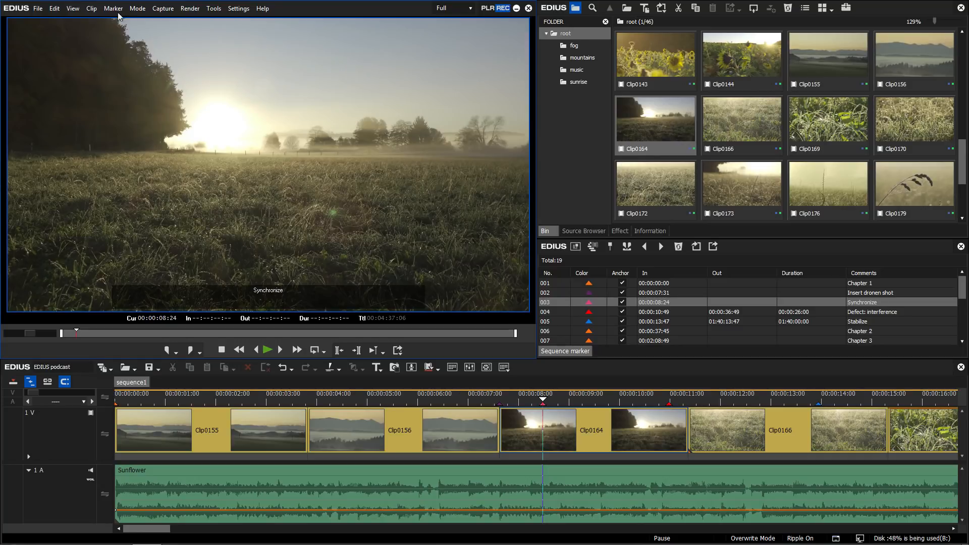
Open Edit Marker for the Synchronize marker and change its colour from pink to yellow
left_click(113, 8)
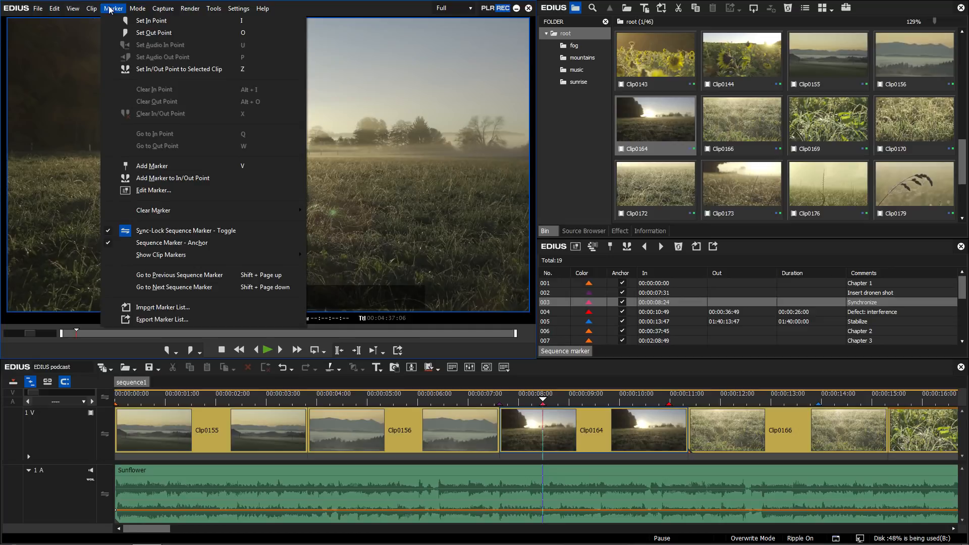
mouse_move(153, 191)
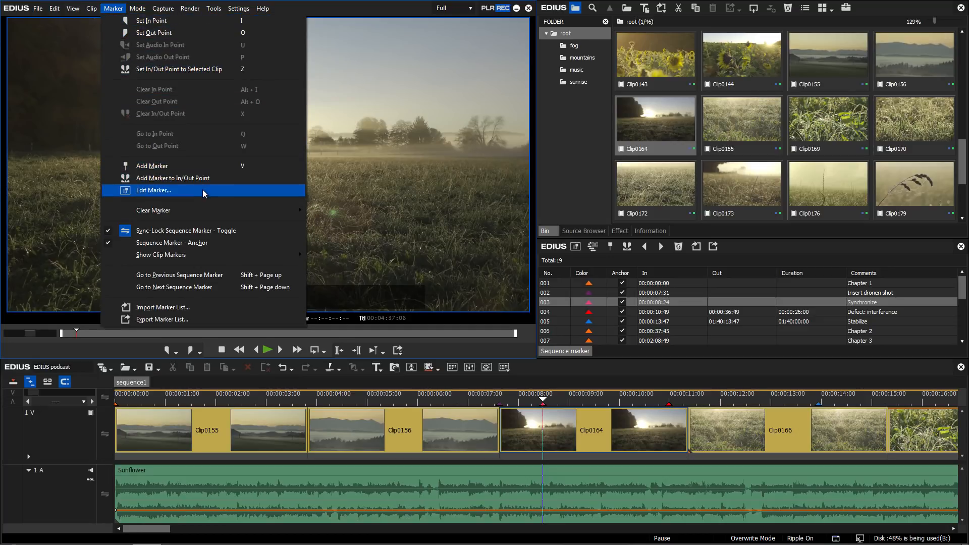
left_click(154, 189)
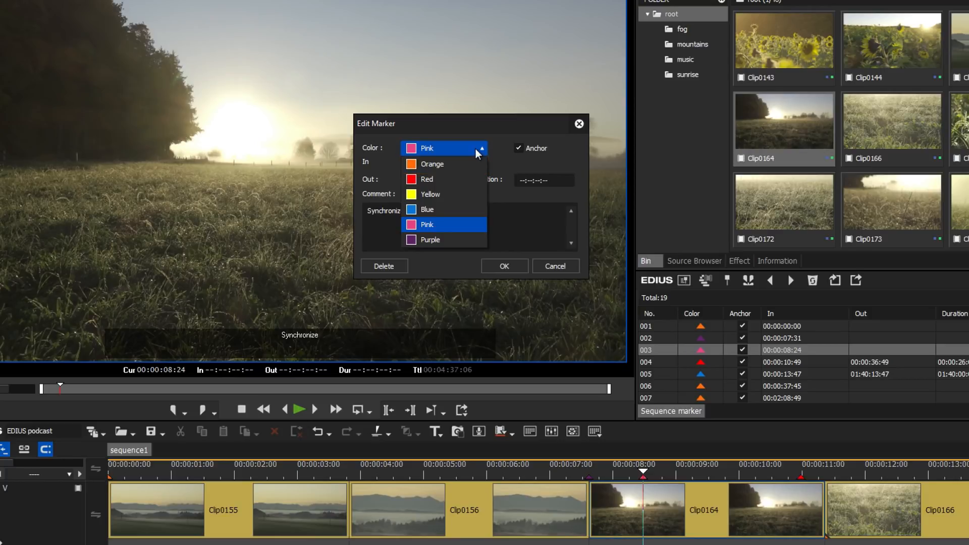
mouse_move(471, 198)
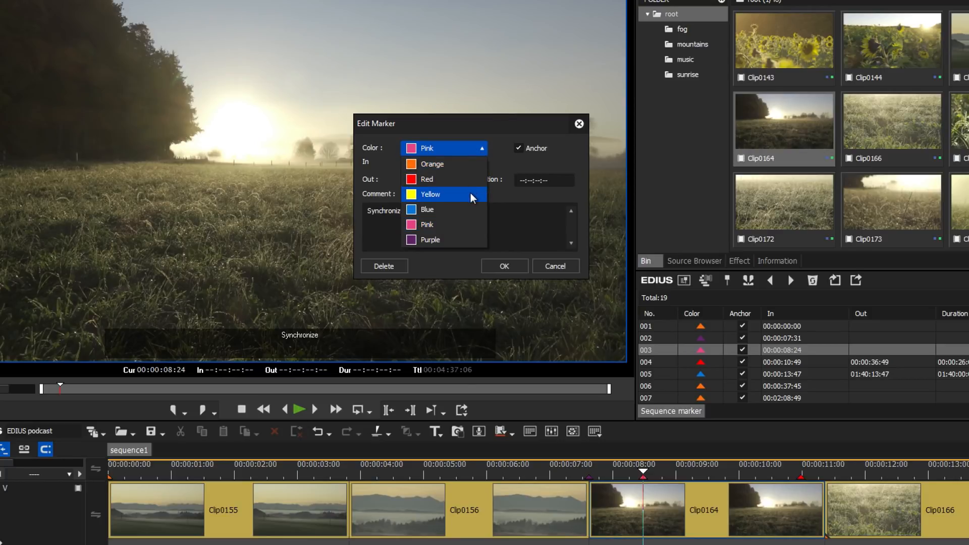
left_click(430, 194)
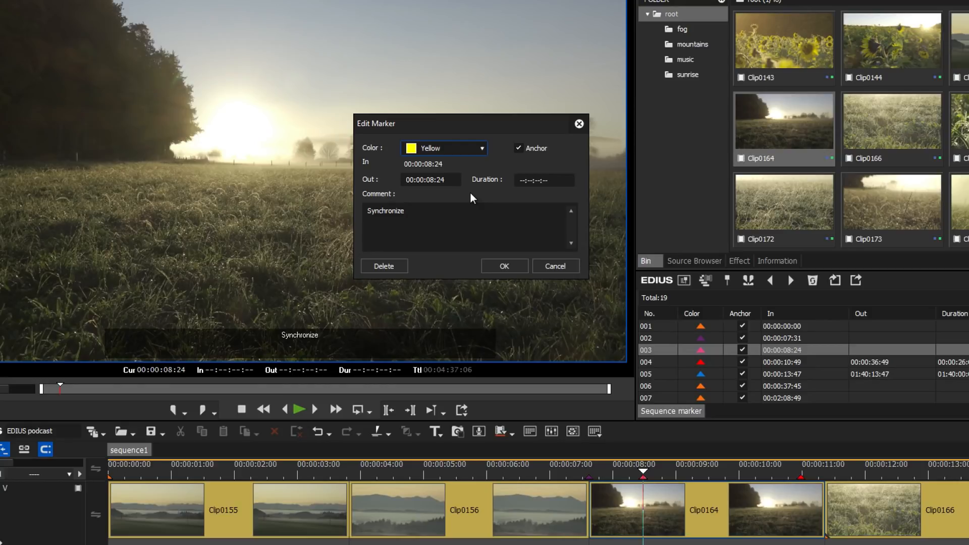
Set the marker's out point to 00:33:09:41 and duration to 00:33:01:17, then confirm
left_click(440, 180)
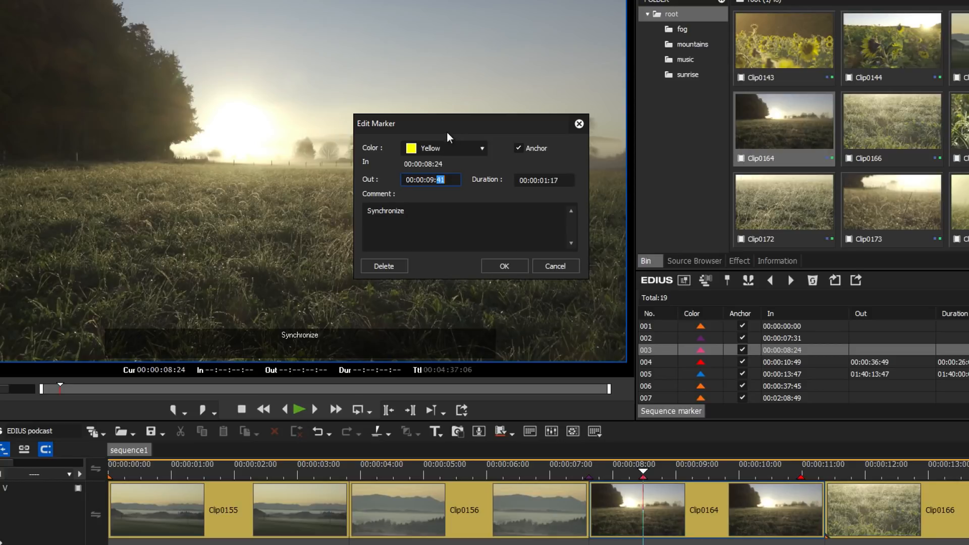
mouse_move(536, 188)
type("33")
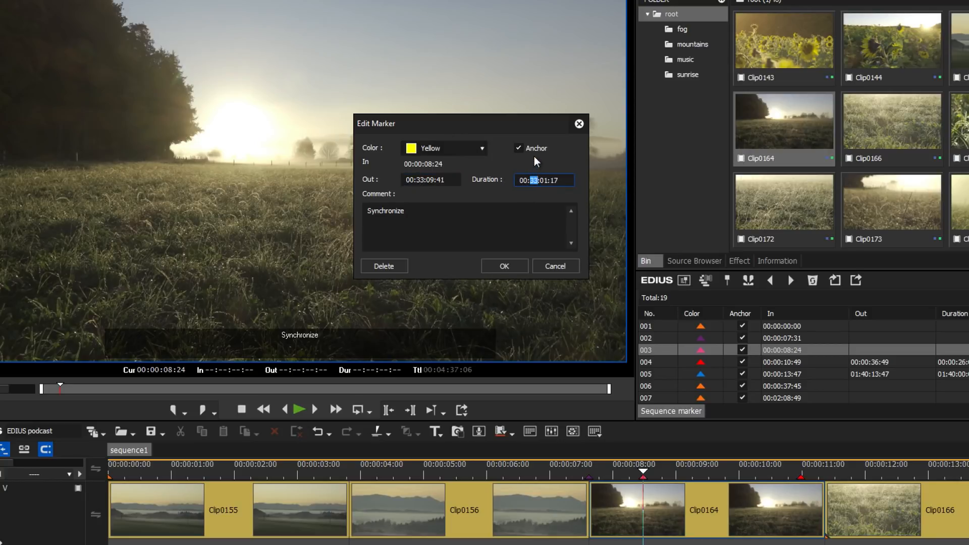
left_click(468, 226)
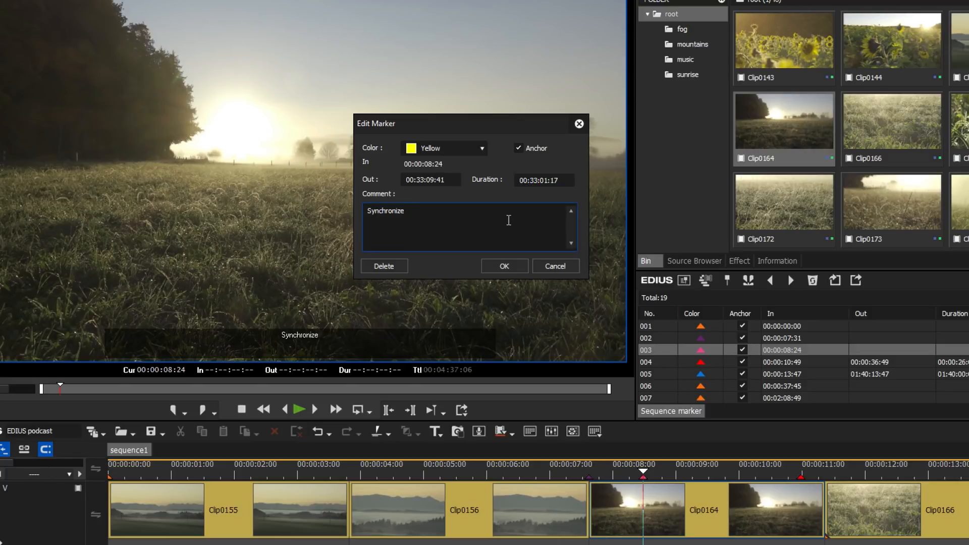
left_click(433, 211)
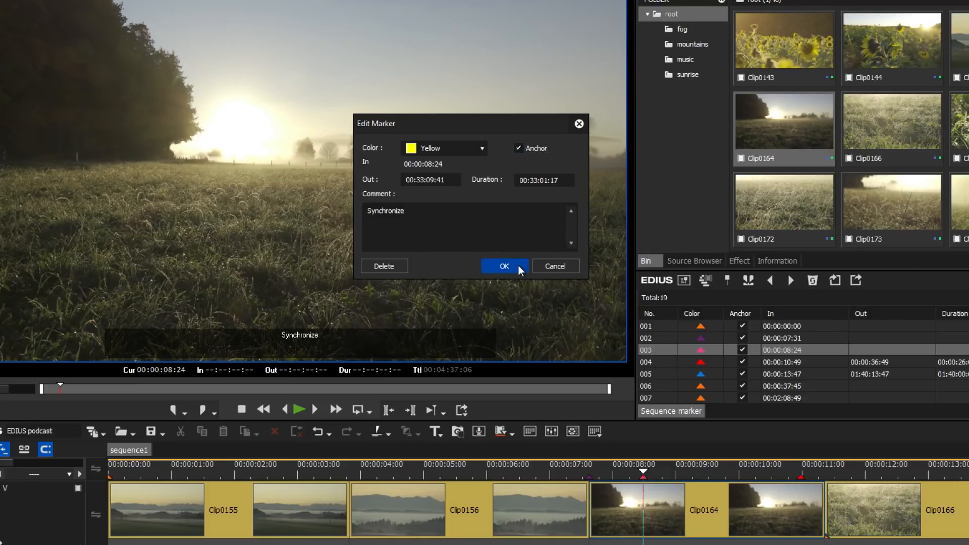
left_click(504, 266)
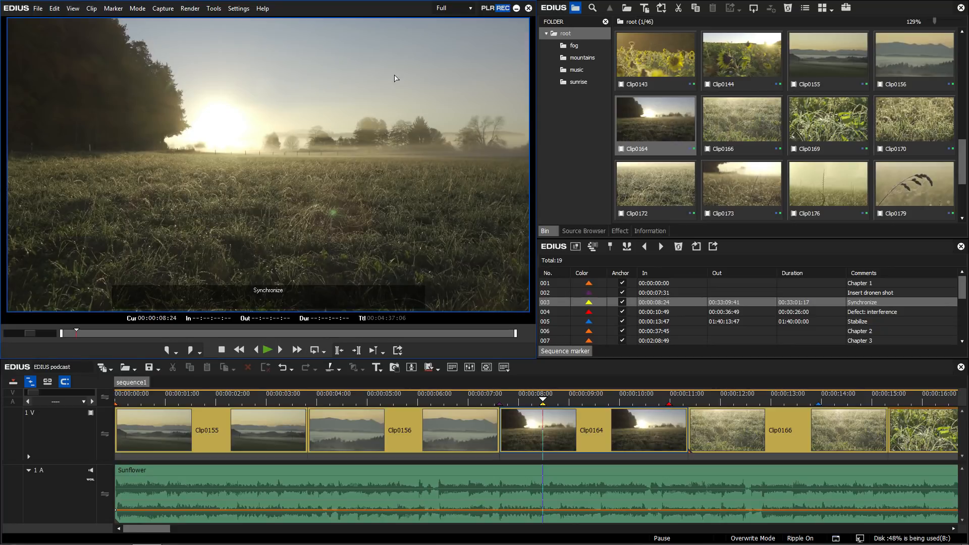
Assign Shift+Ctrl+Alt+V as the Edit Marker (Cursor) shortcut in User Settings' Keyboard Shortcut page
left_click(239, 8)
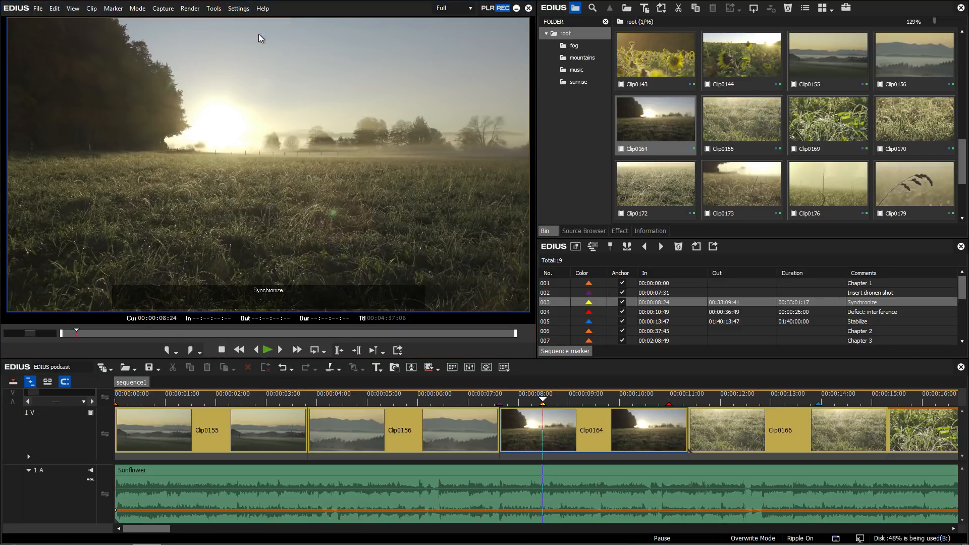
left_click(239, 9)
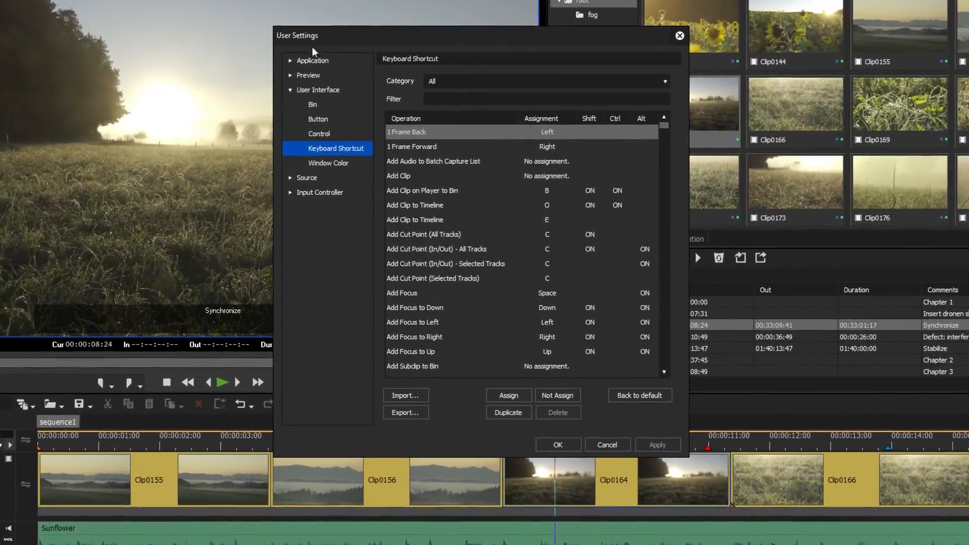
type("edit marker")
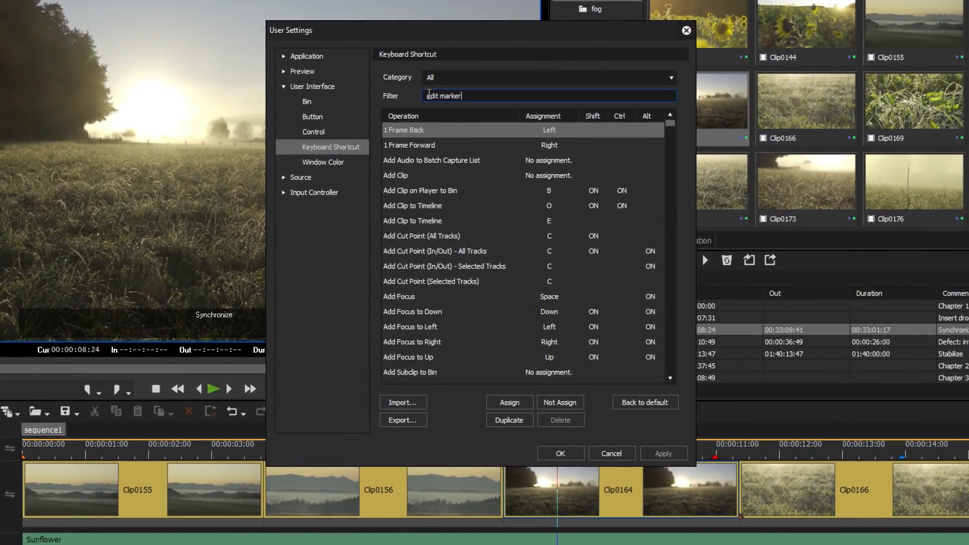
type("edit marker")
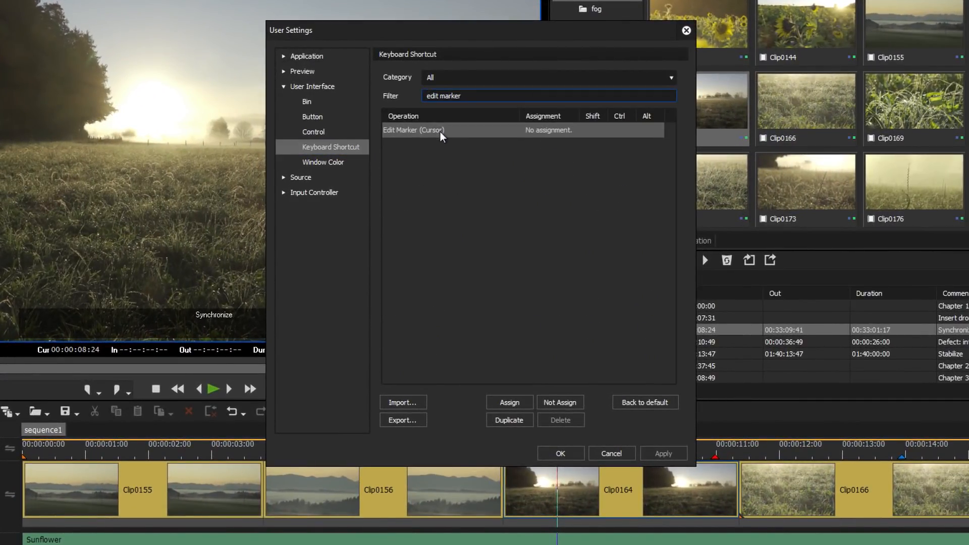
left_click(433, 129)
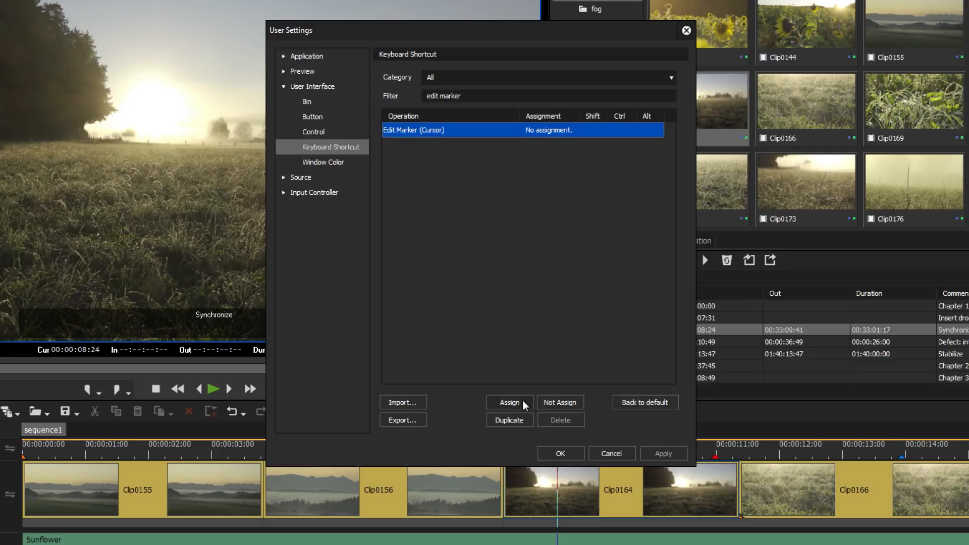
left_click(510, 403)
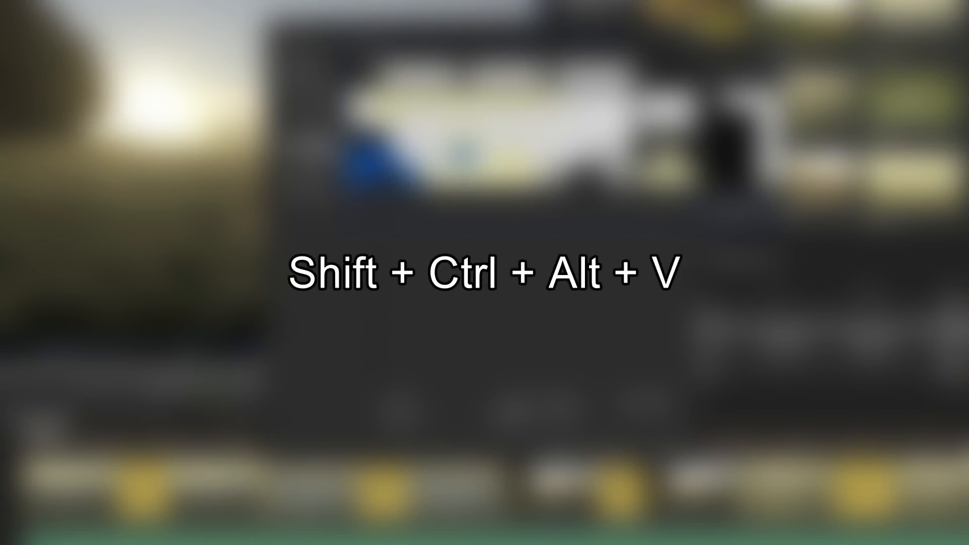
key("shift+ctrl+alt+v")
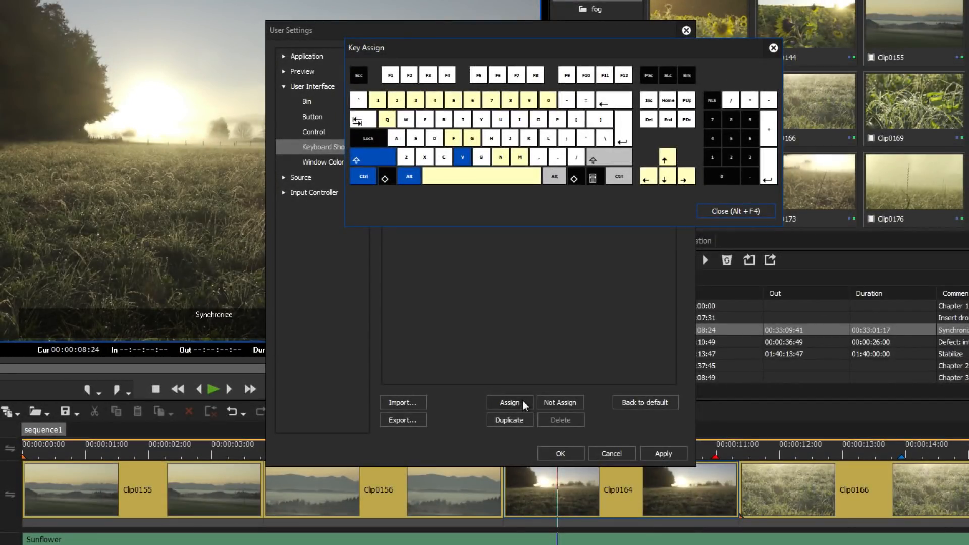
mouse_move(713, 241)
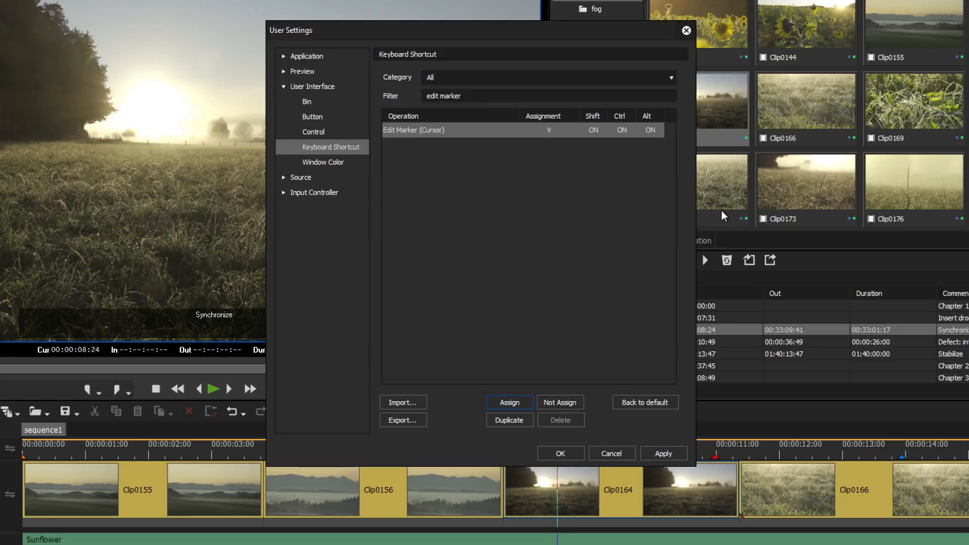
Open Button settings for the Marker toolbar and select the Edit Marker (Cursor) button
left_click(313, 117)
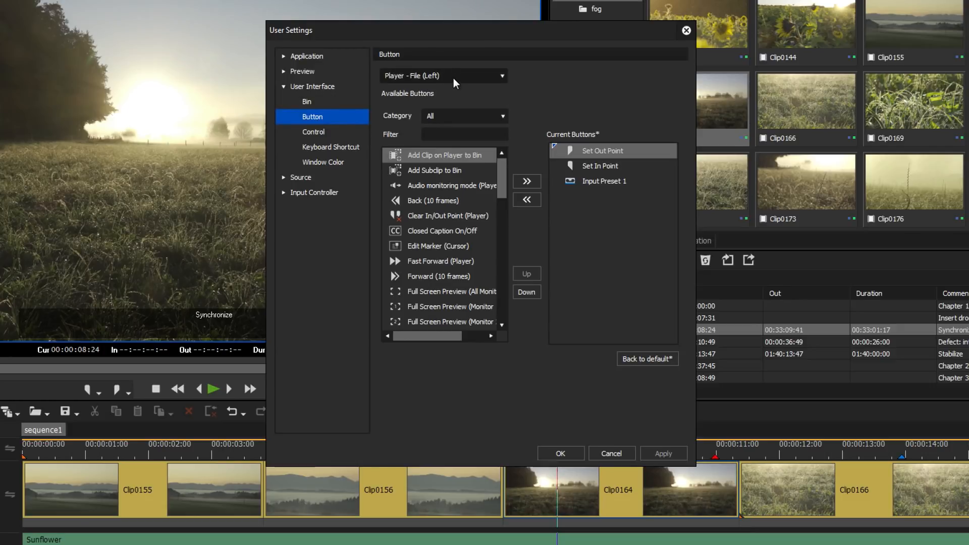
left_click(442, 75)
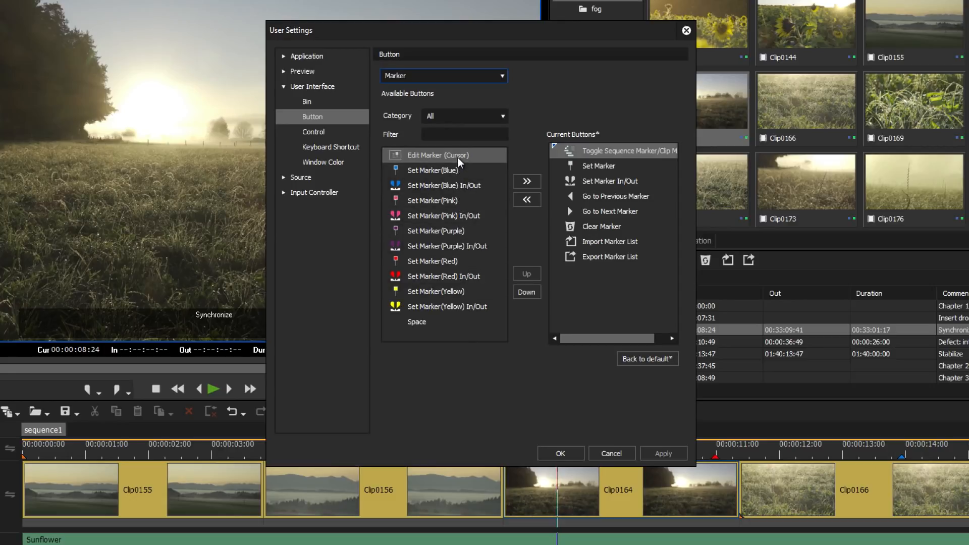
left_click(439, 155)
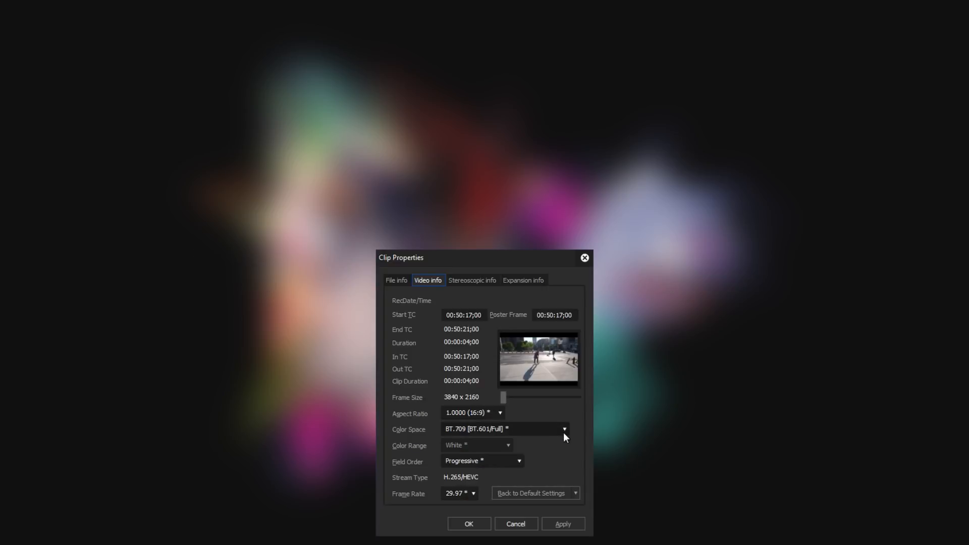
Open the Color Space dropdown in the H.265 clip's Video info
left_click(563, 429)
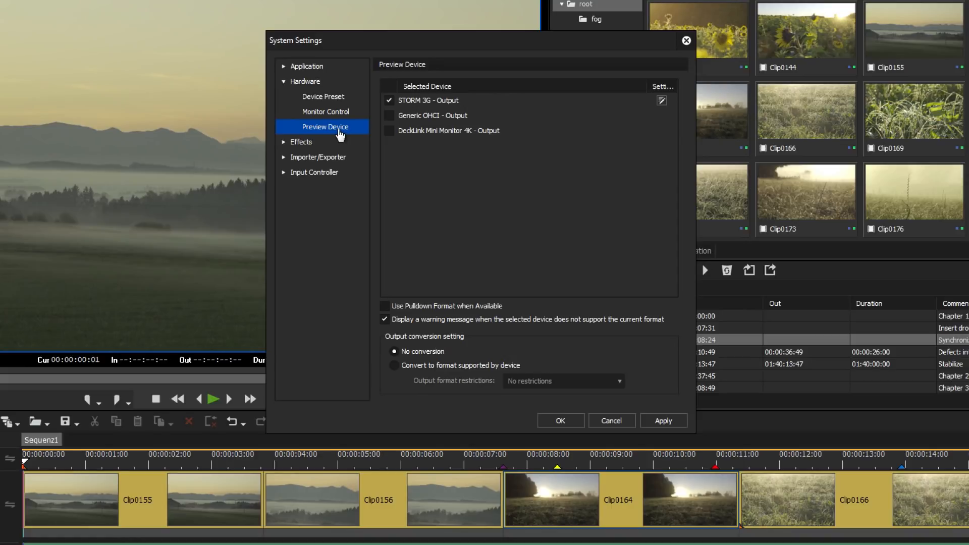
mouse_move(372, 143)
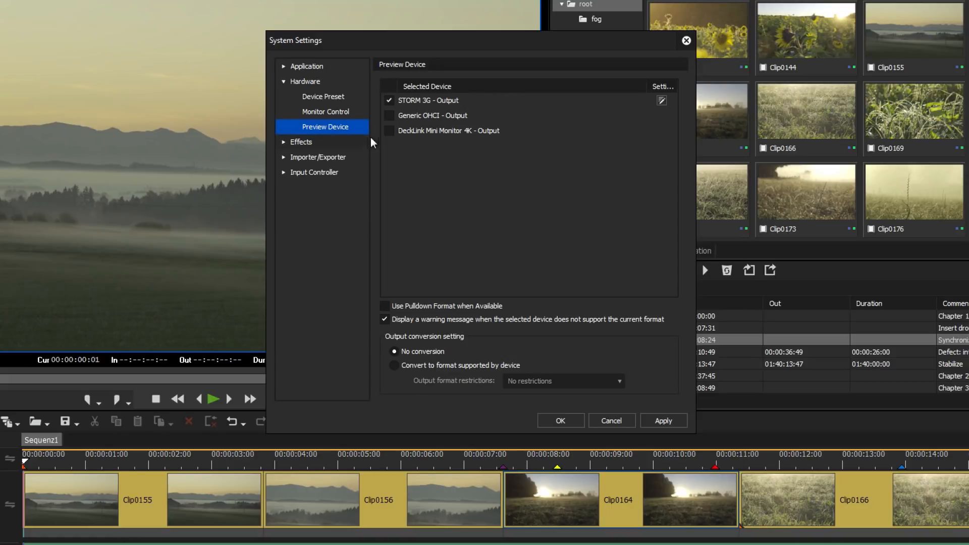
Tick DeckLink Mini Monitor 4K - Output as the preview device, replacing STORM 3G
left_click(389, 130)
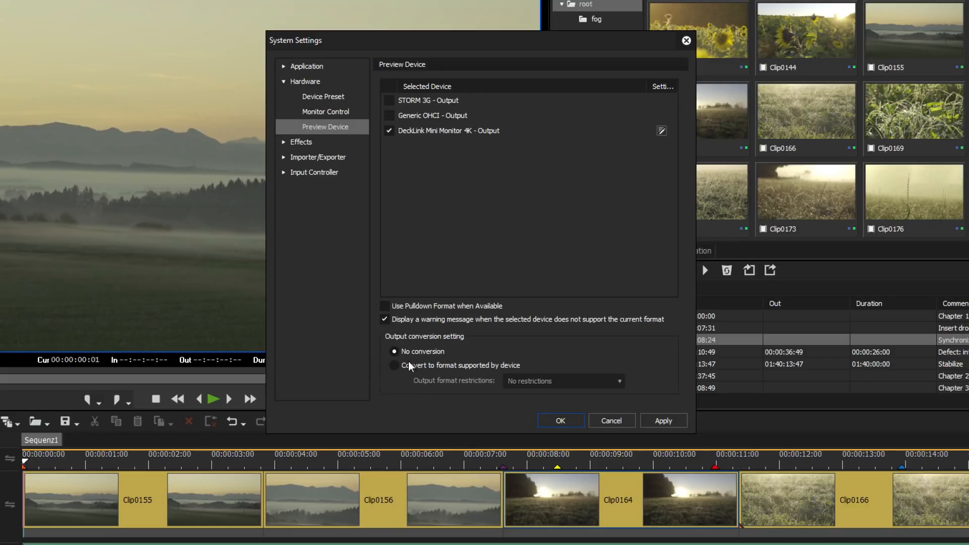
left_click(395, 366)
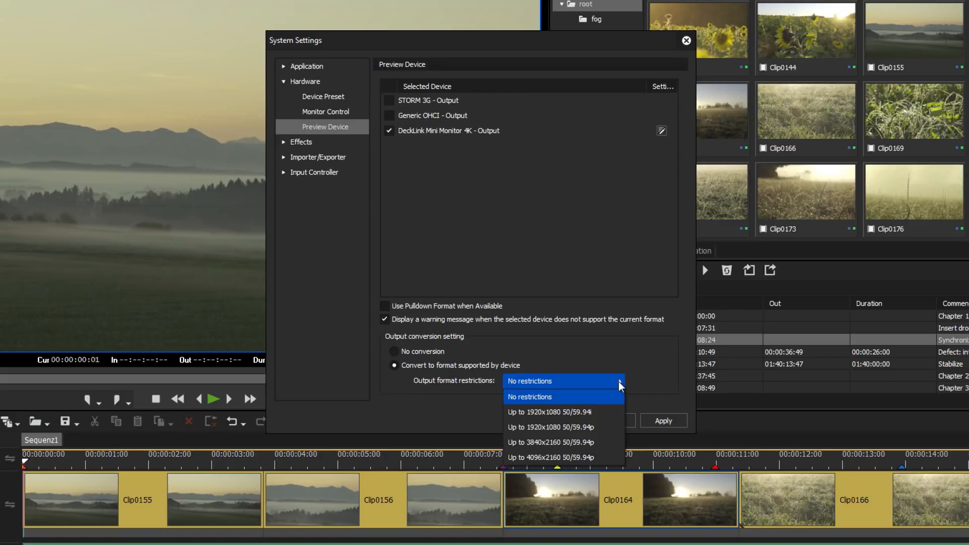
left_click(530, 397)
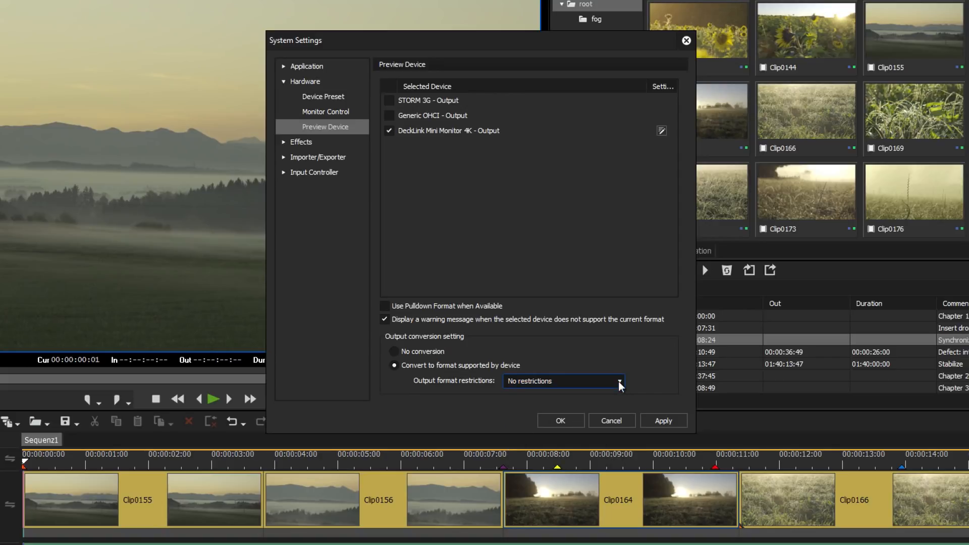
mouse_move(564, 370)
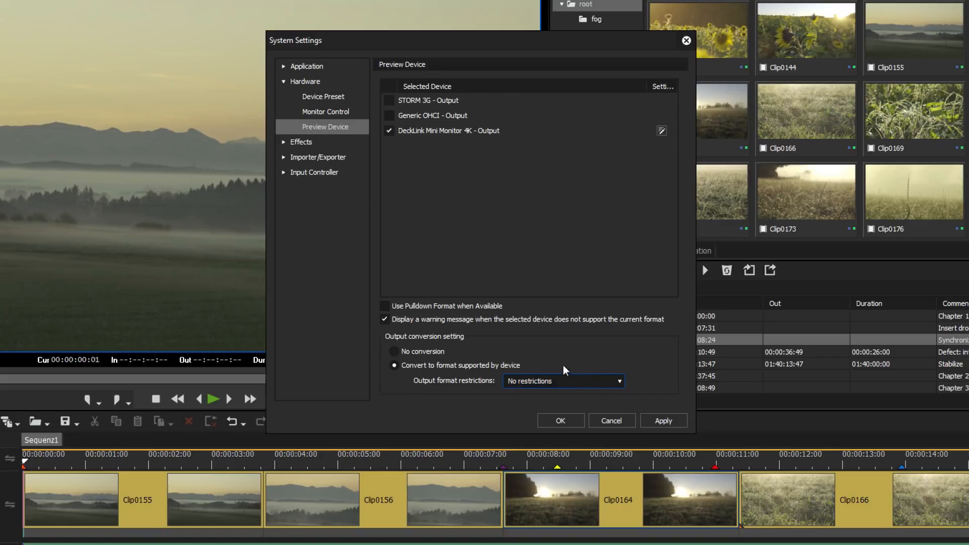
left_click(394, 351)
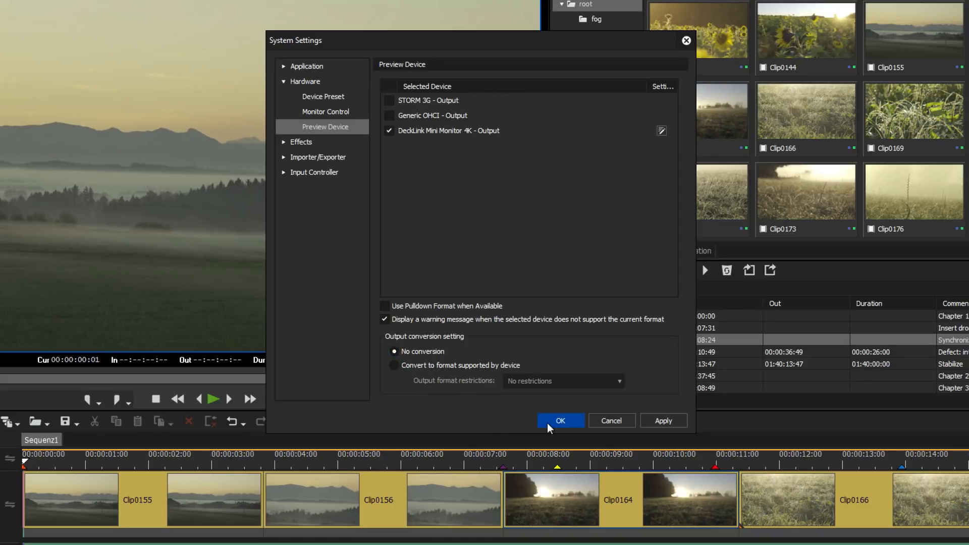
left_click(559, 421)
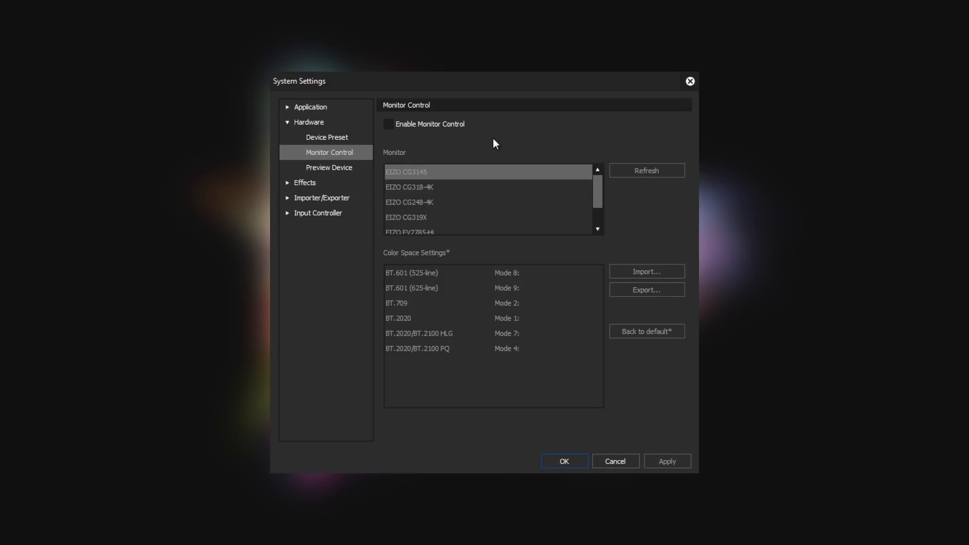
Tick Enable Monitor Control on the Hardware > Monitor Control settings page
left_click(388, 126)
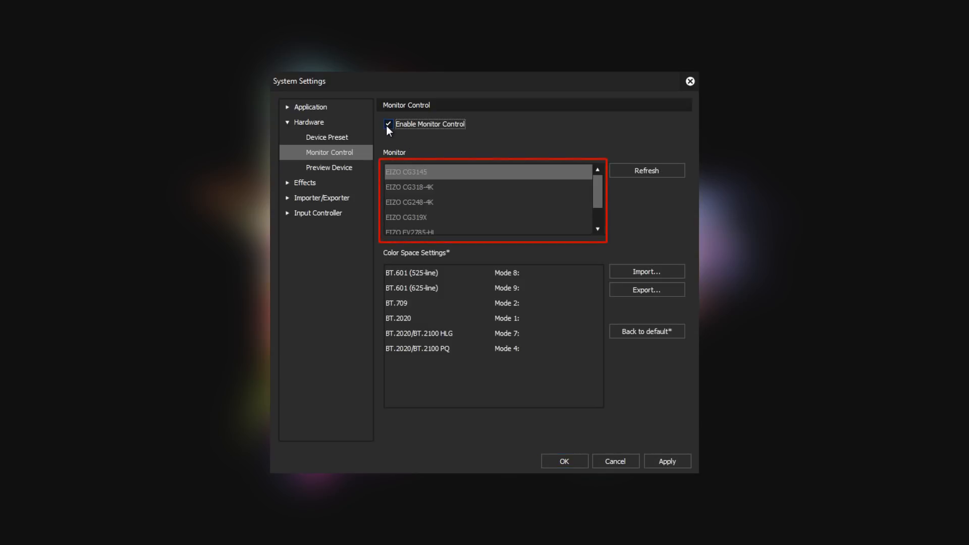